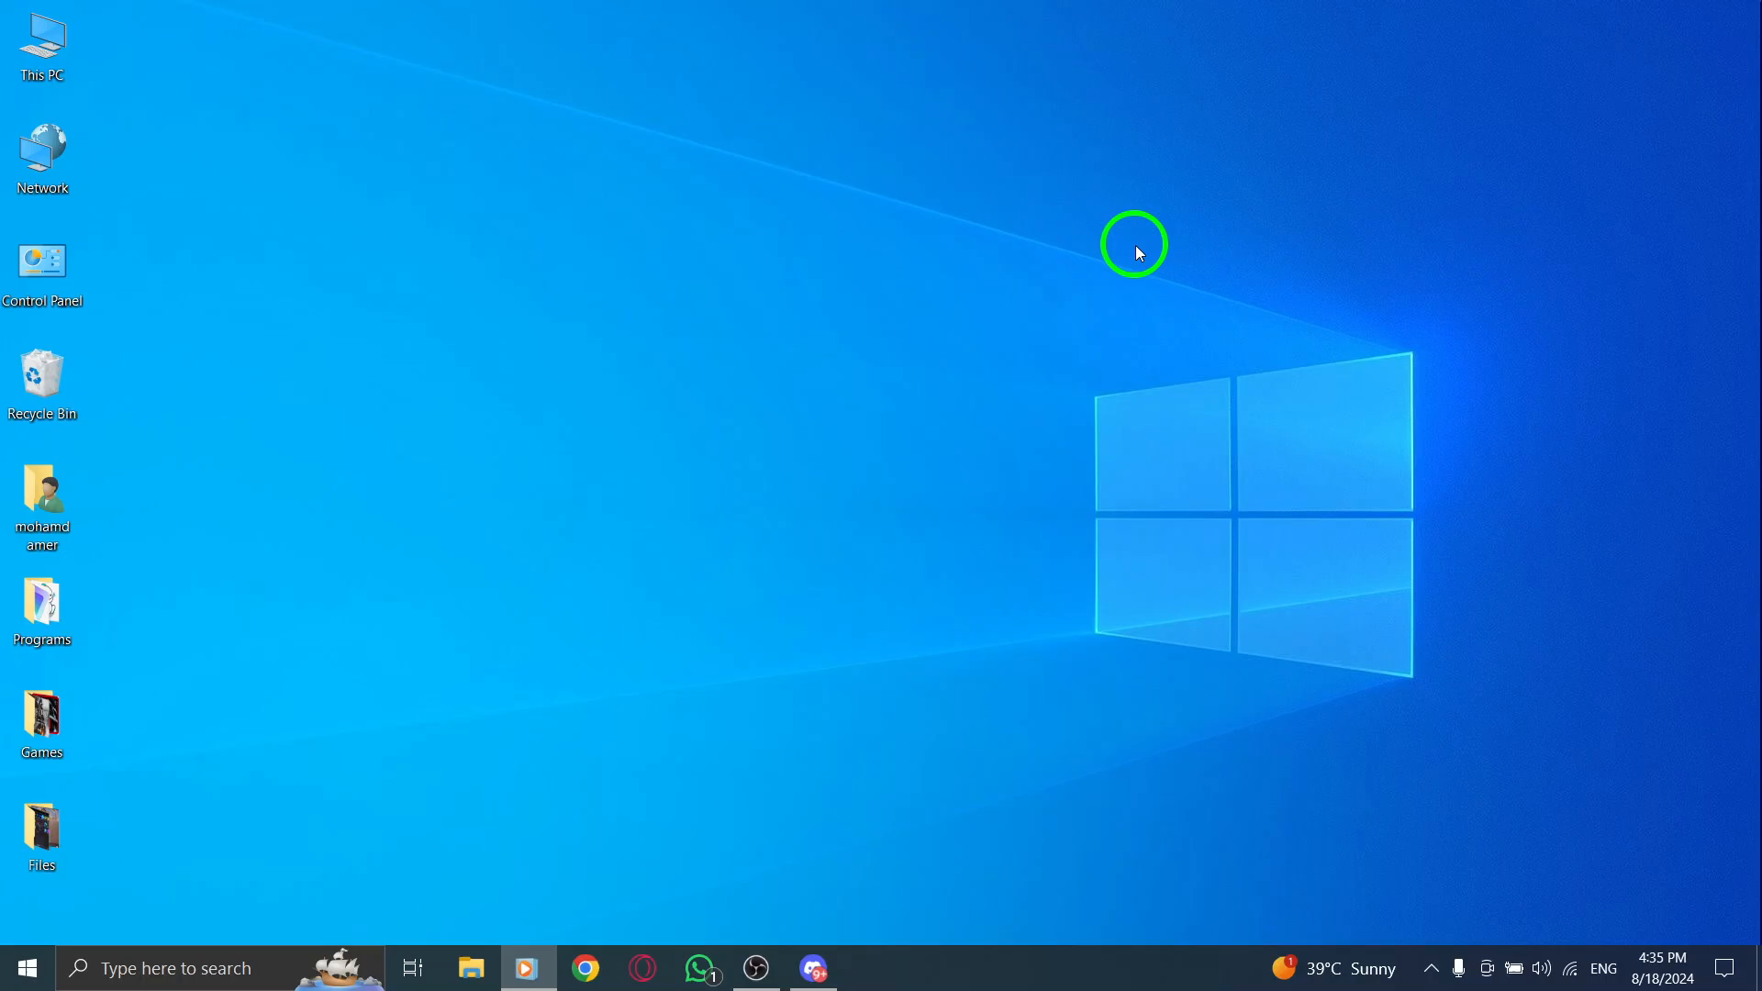
# Launch Discord from the taskbar so the Friends page with direct messages appears
pyautogui.click(813, 967)
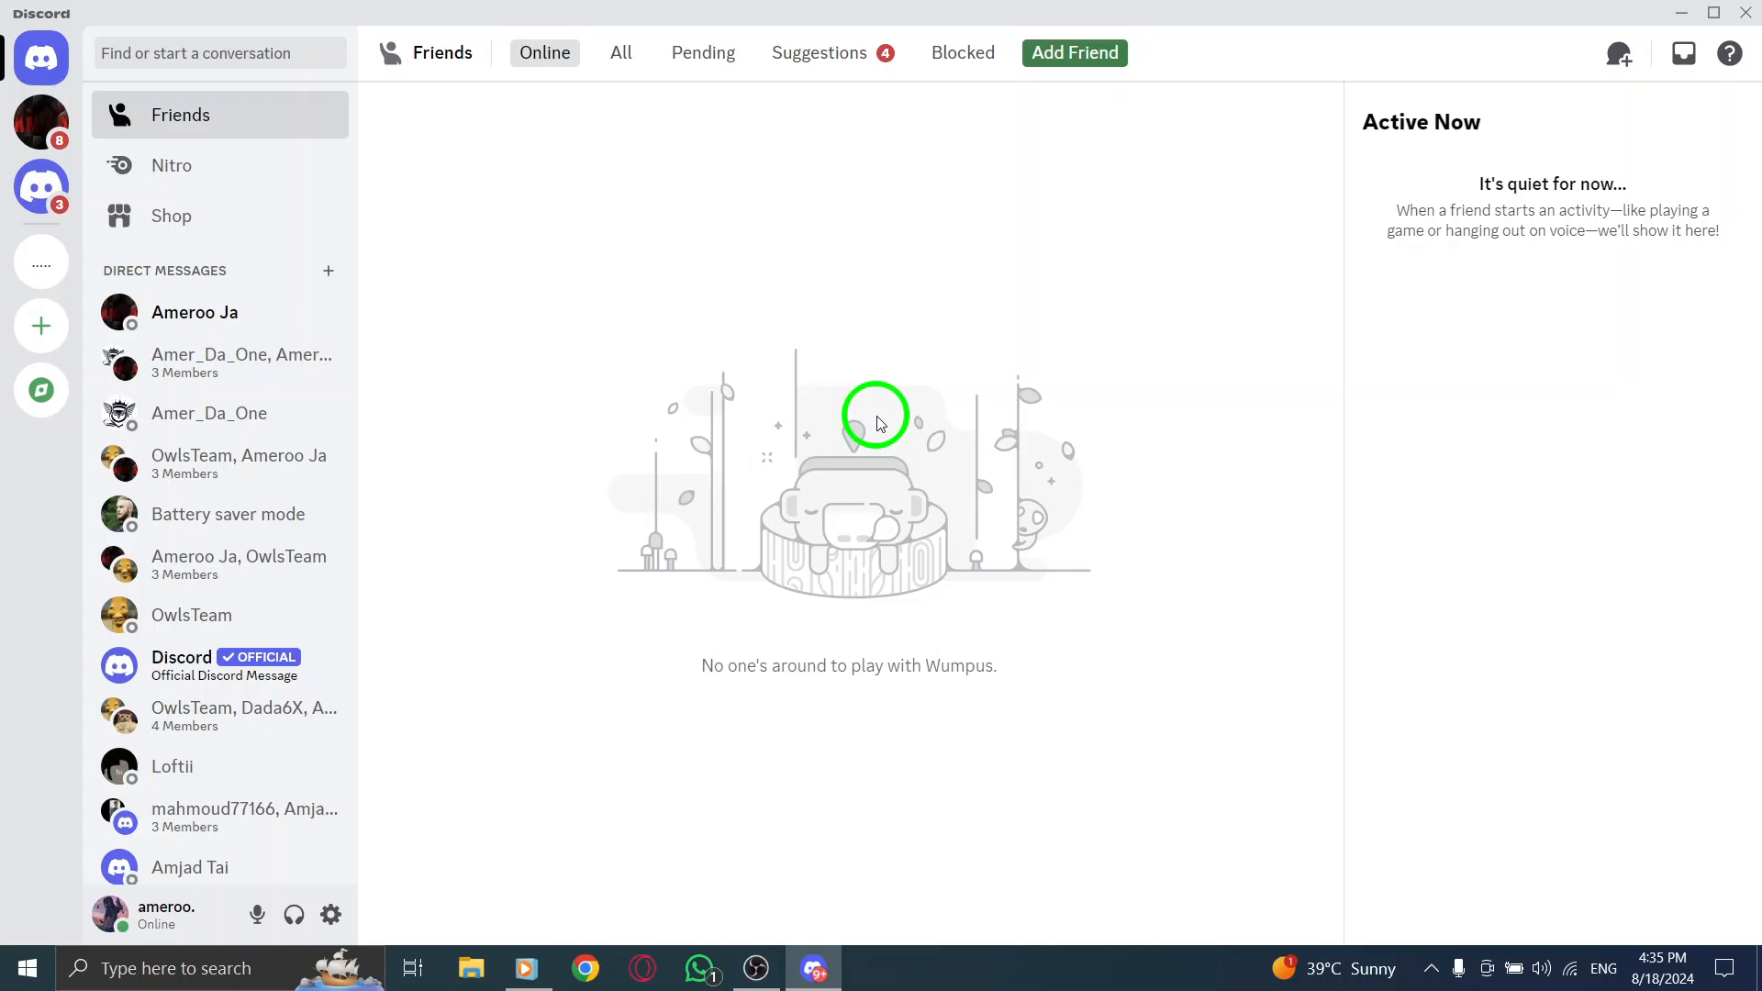
pyautogui.moveTo(674, 404)
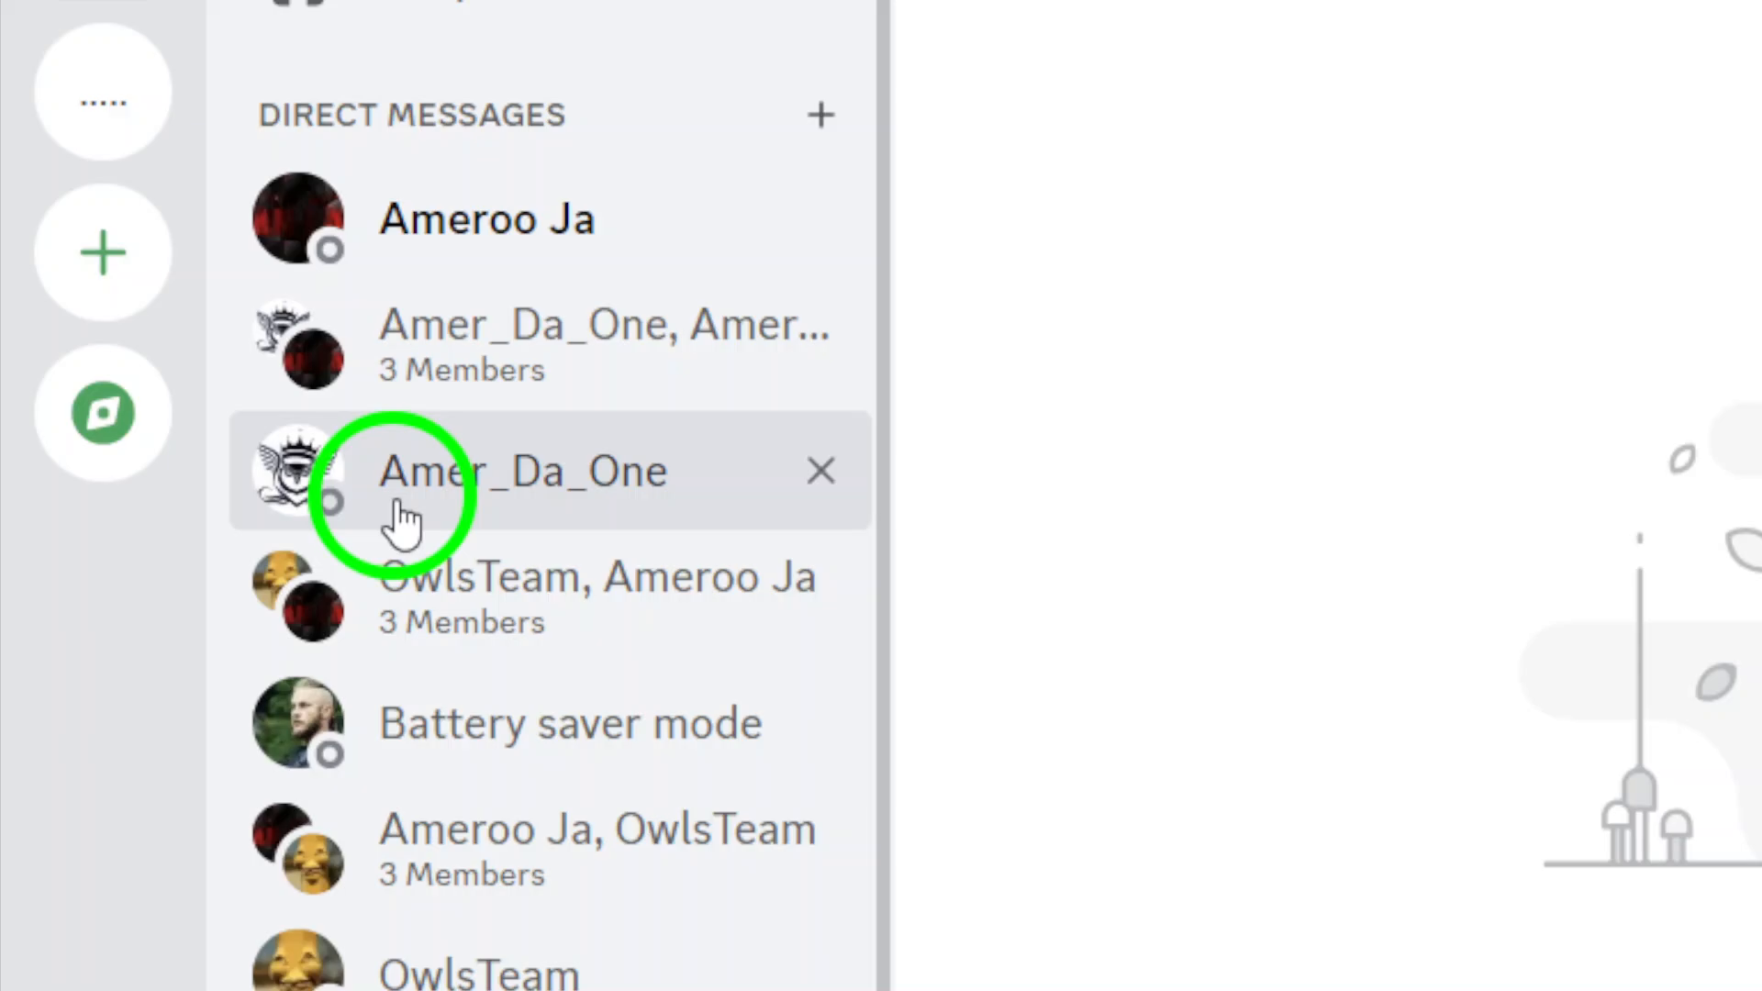
pyautogui.click(523, 470)
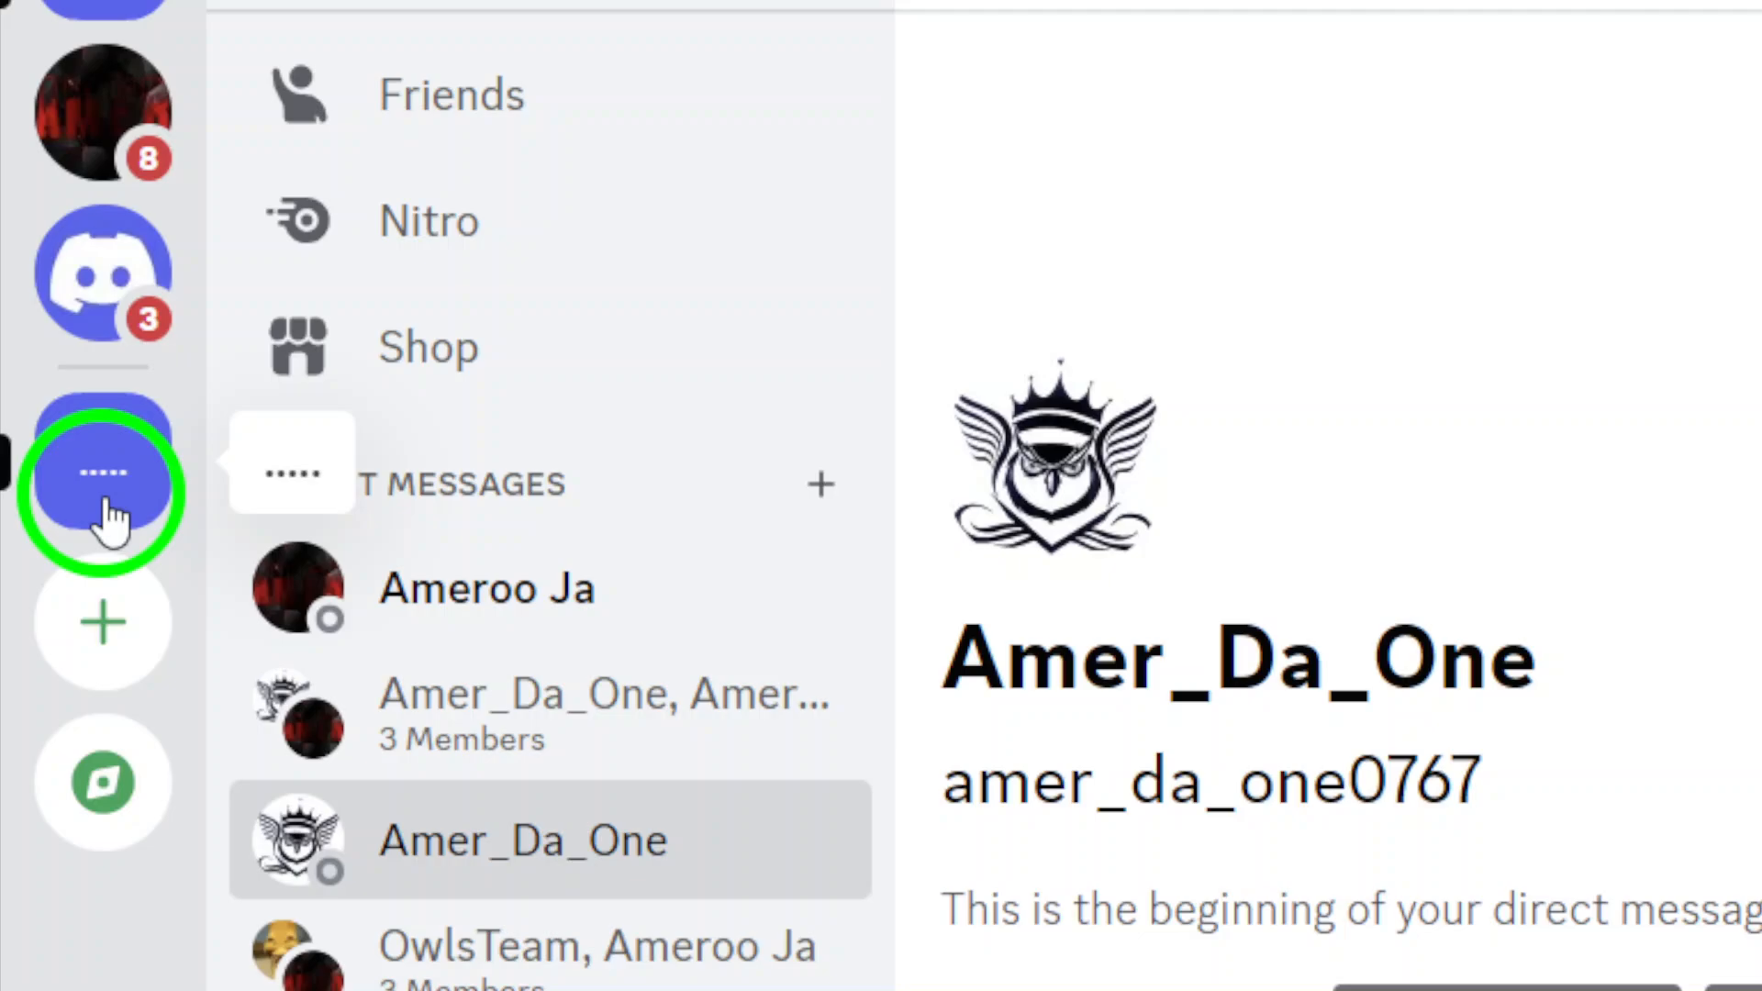
pyautogui.scroll(-3)
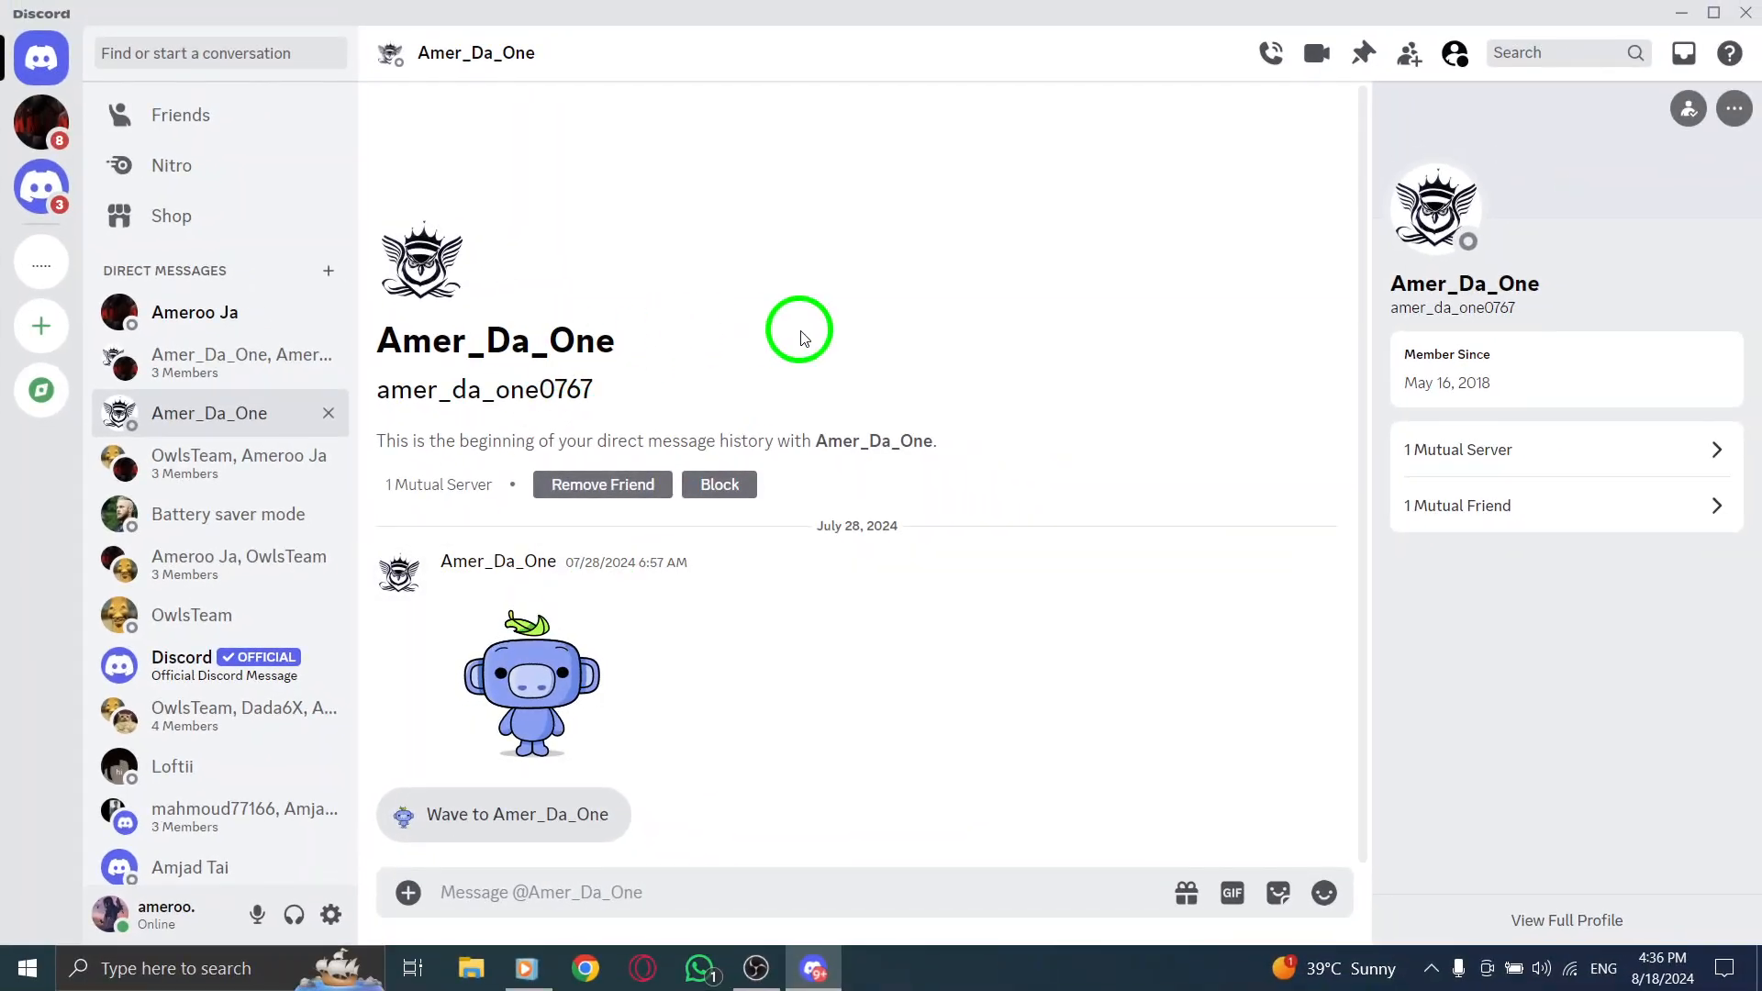
pyautogui.moveTo(529, 877)
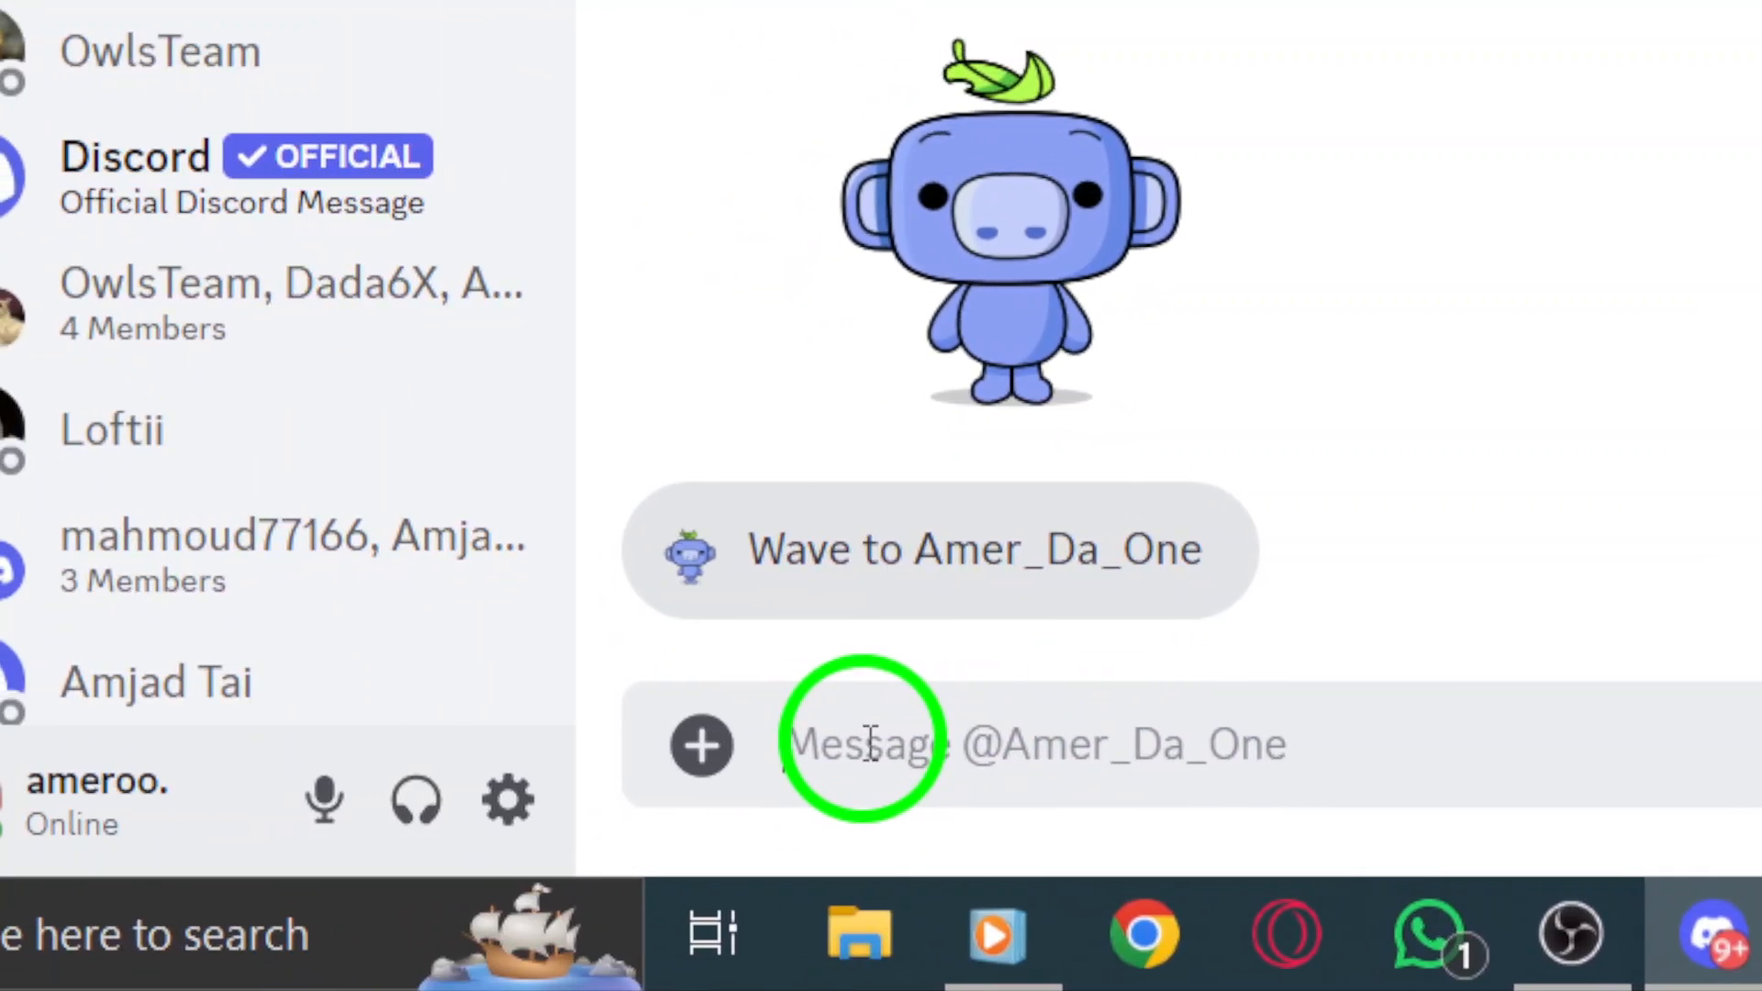
pyautogui.write('hel')
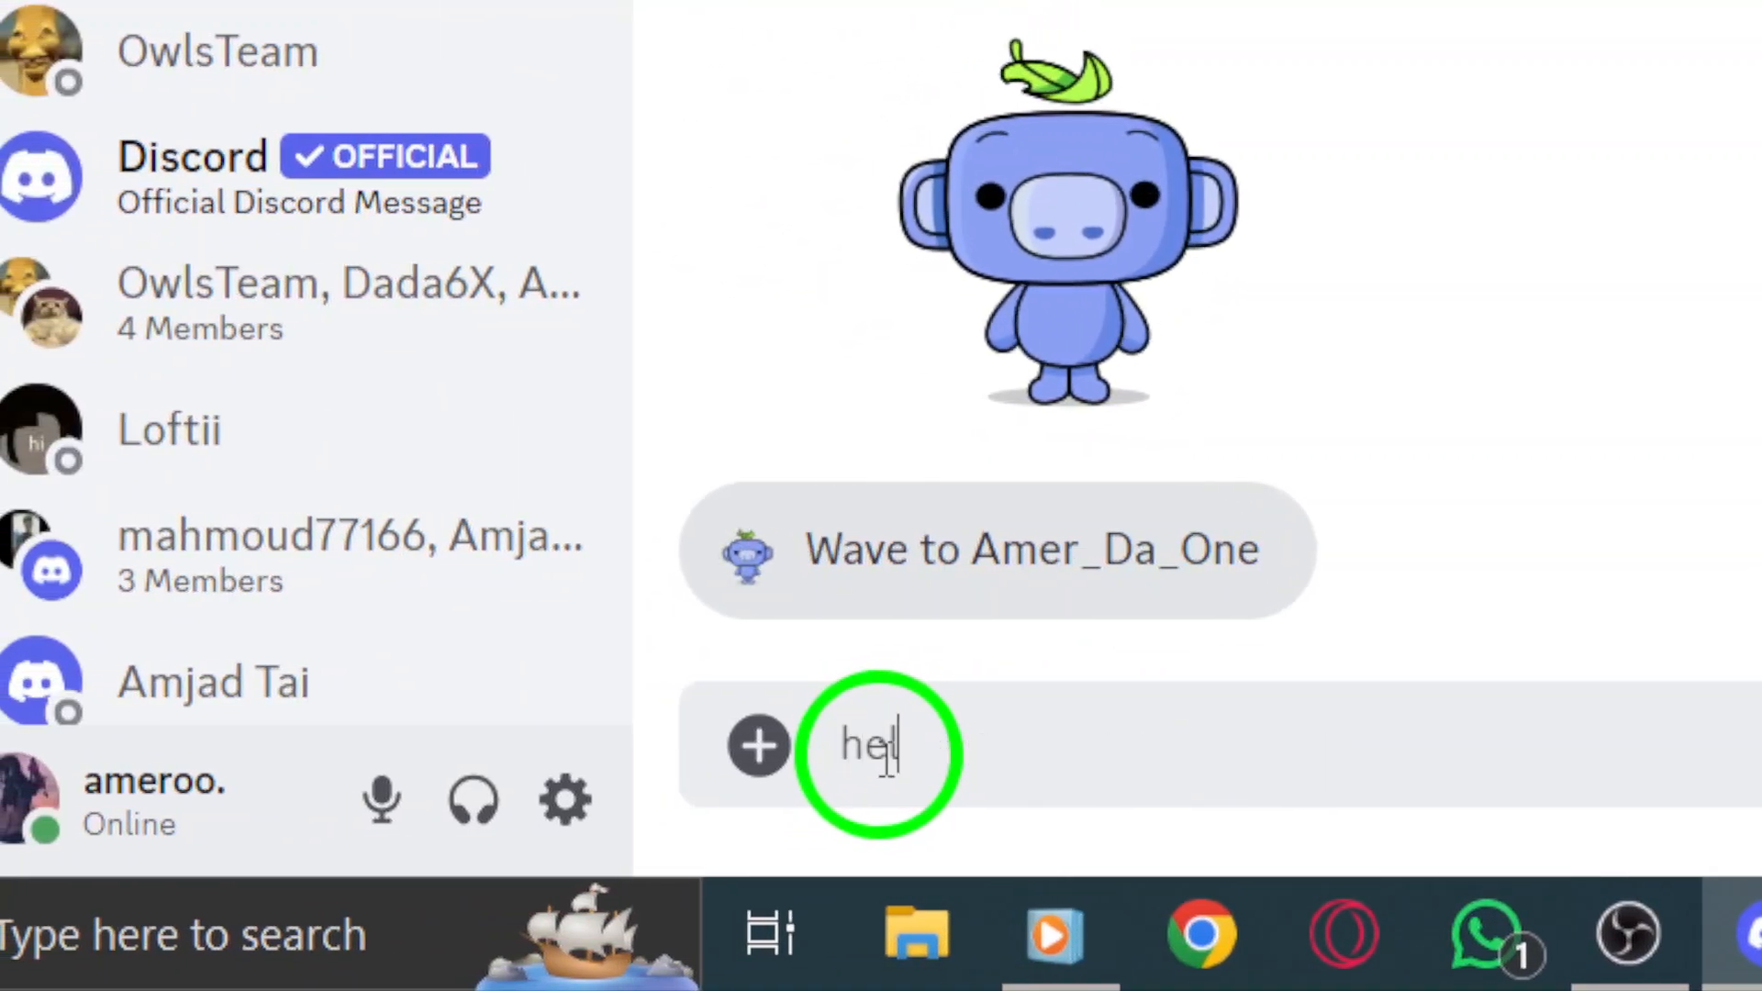
pyautogui.write('lo')
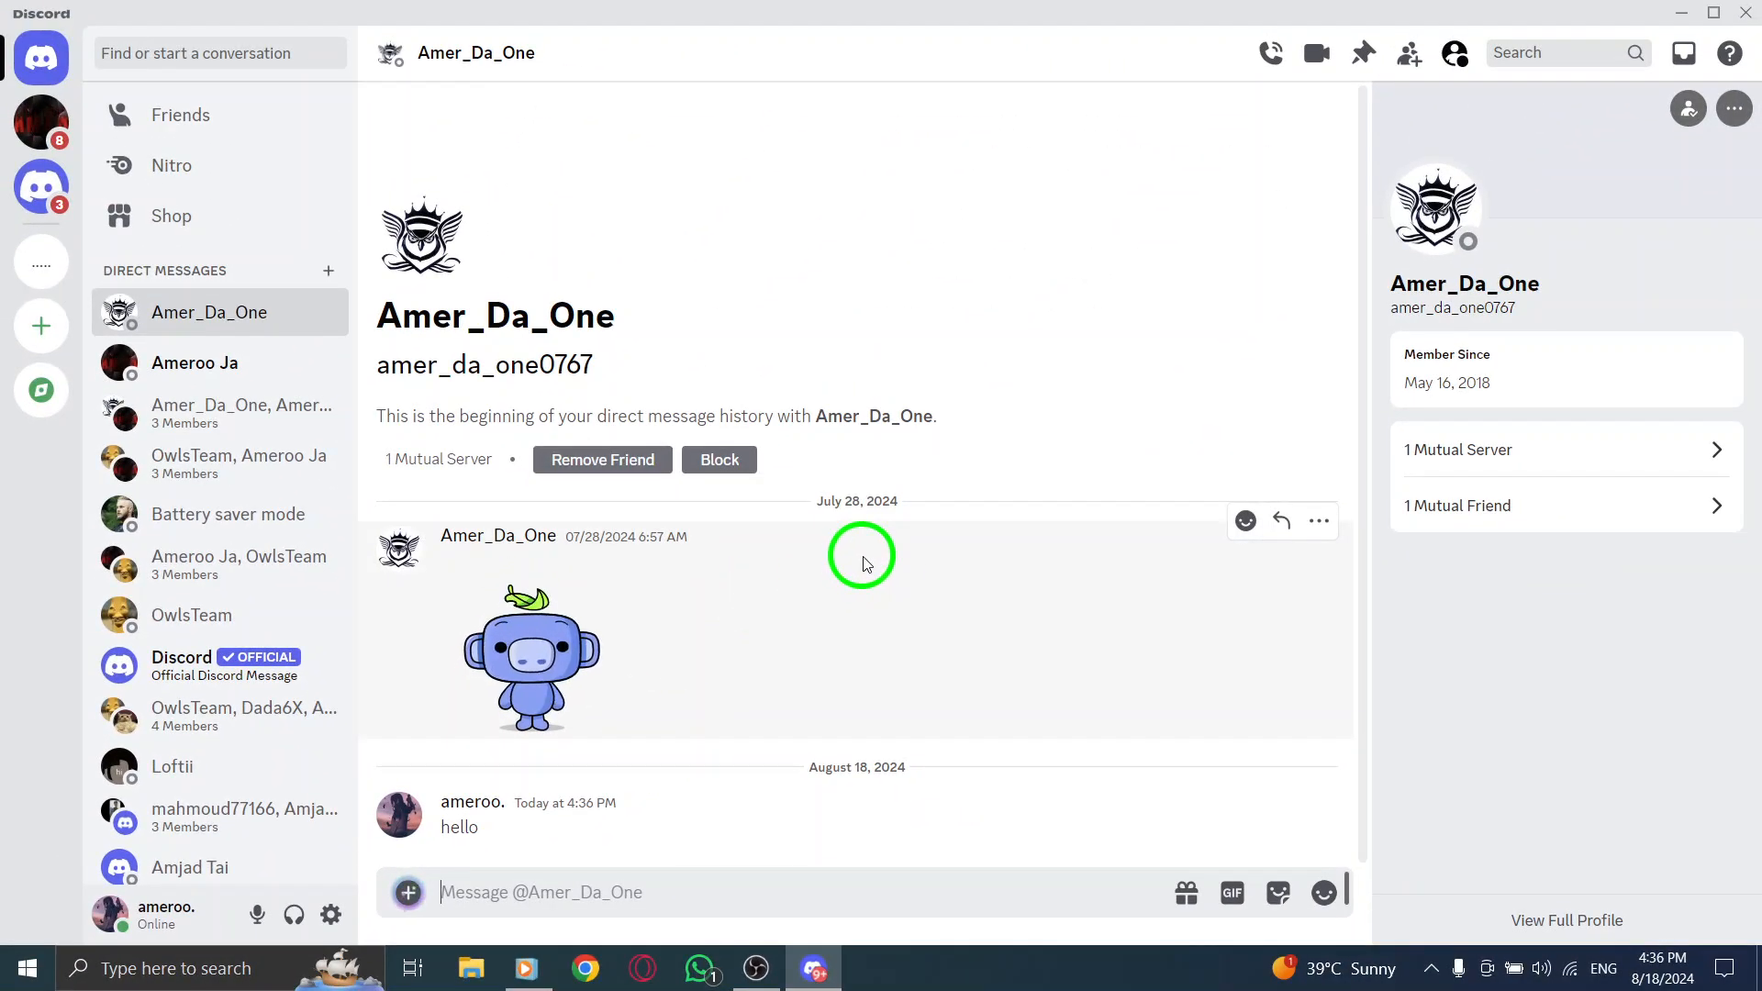
pyautogui.click(180, 113)
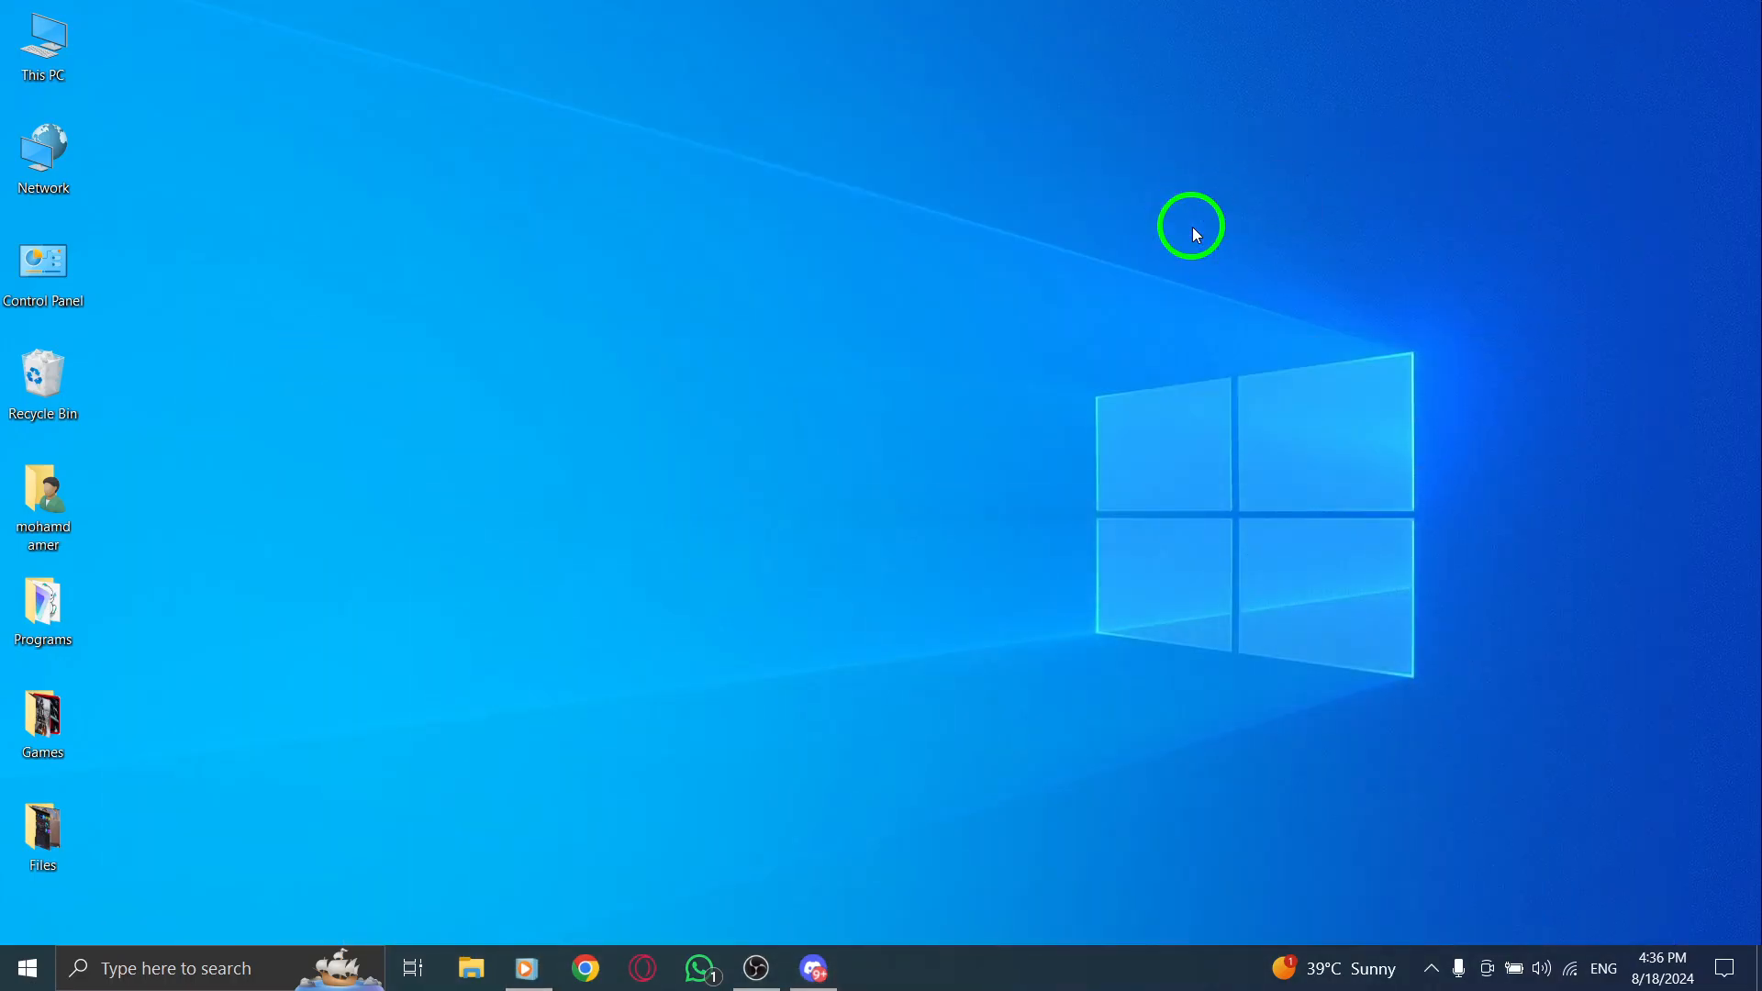
pyautogui.moveTo(1112, 266)
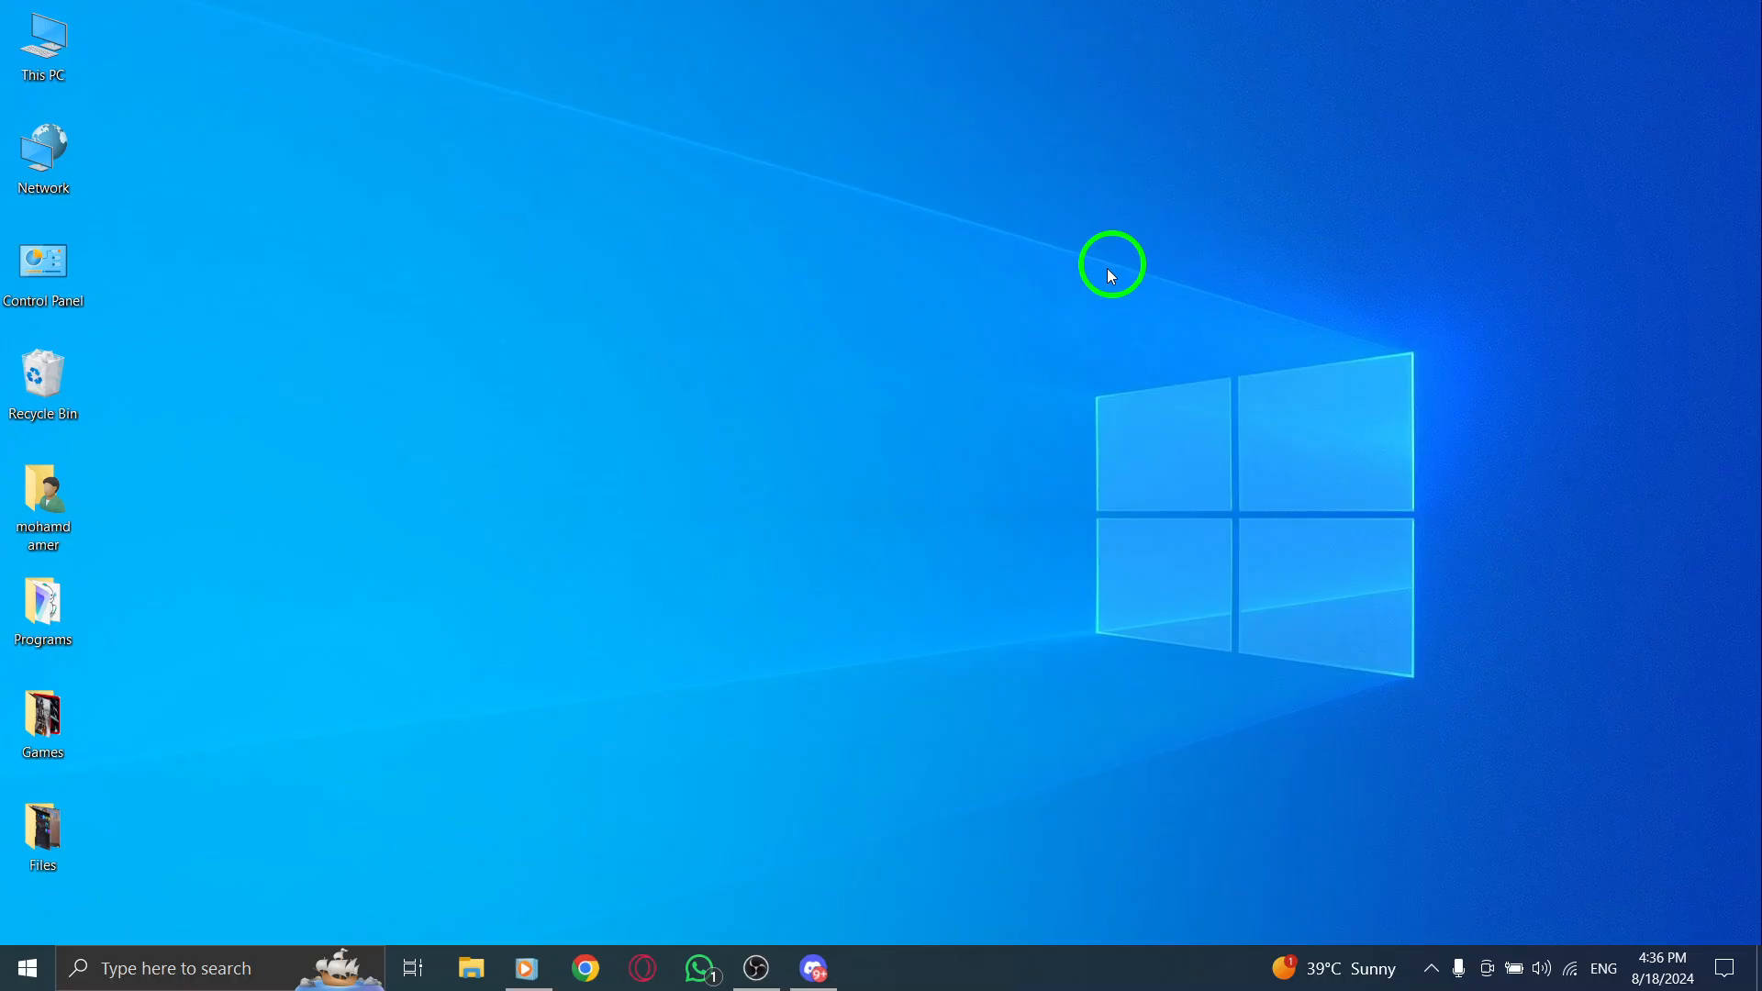